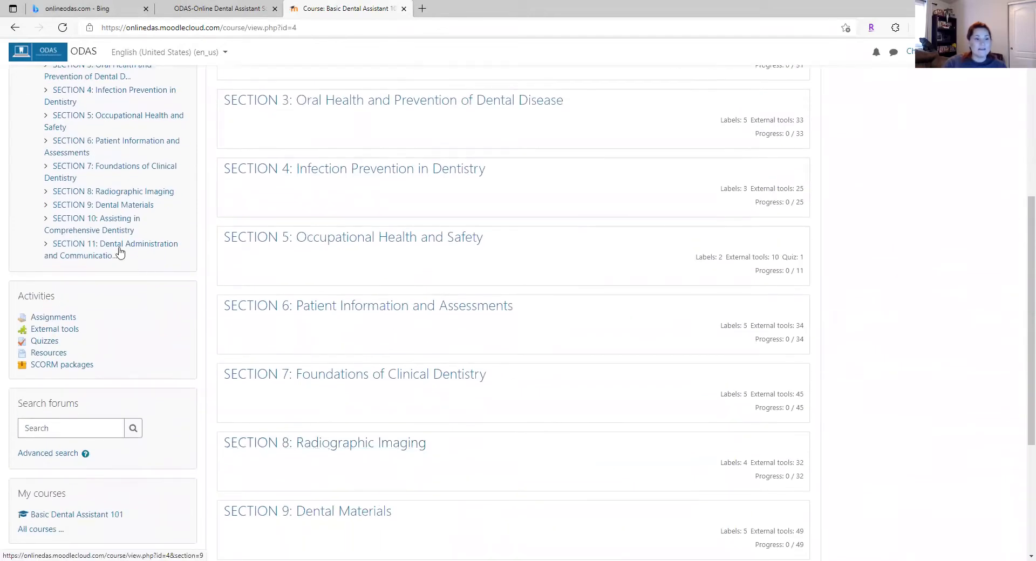
# Step: Open Section 11: Dental Administration and Communication Skills and scroll toward its mock board exams
pyautogui.click(112, 250)
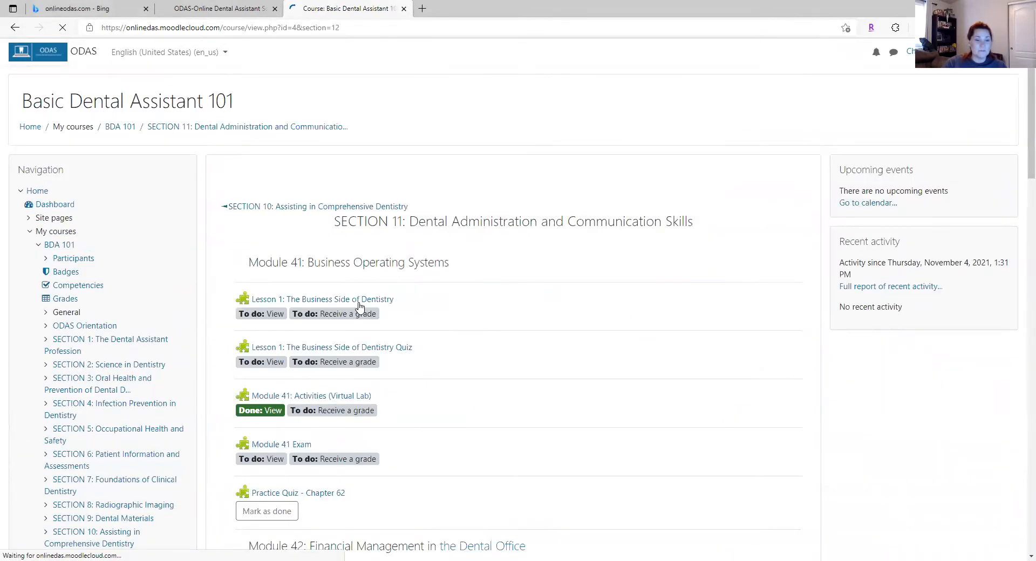
pyautogui.scroll(-3)
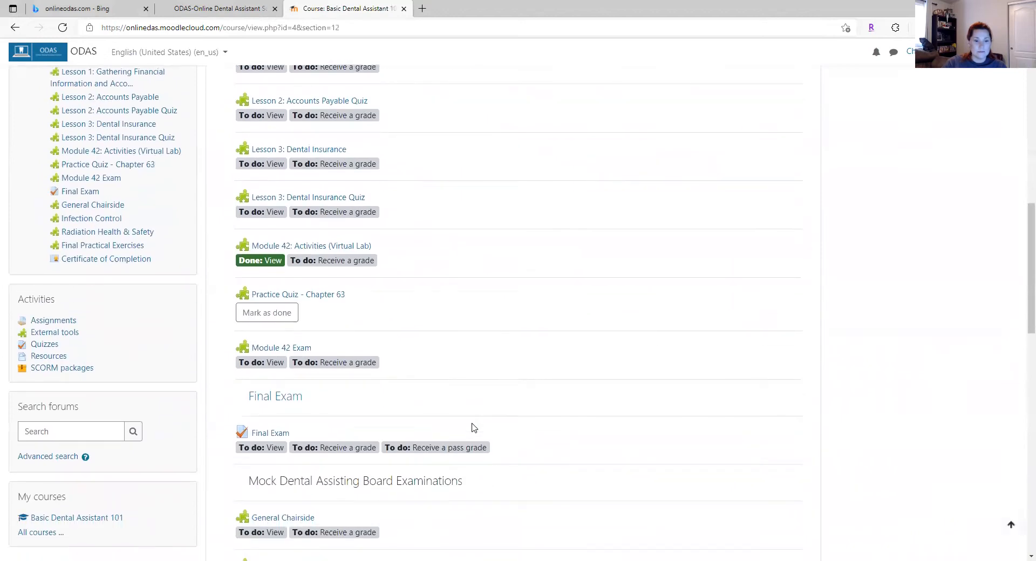
# Step: Scroll to Mock Dental Assisting Board Examinations and launch the General Chairside external tool
pyautogui.scroll(-3)
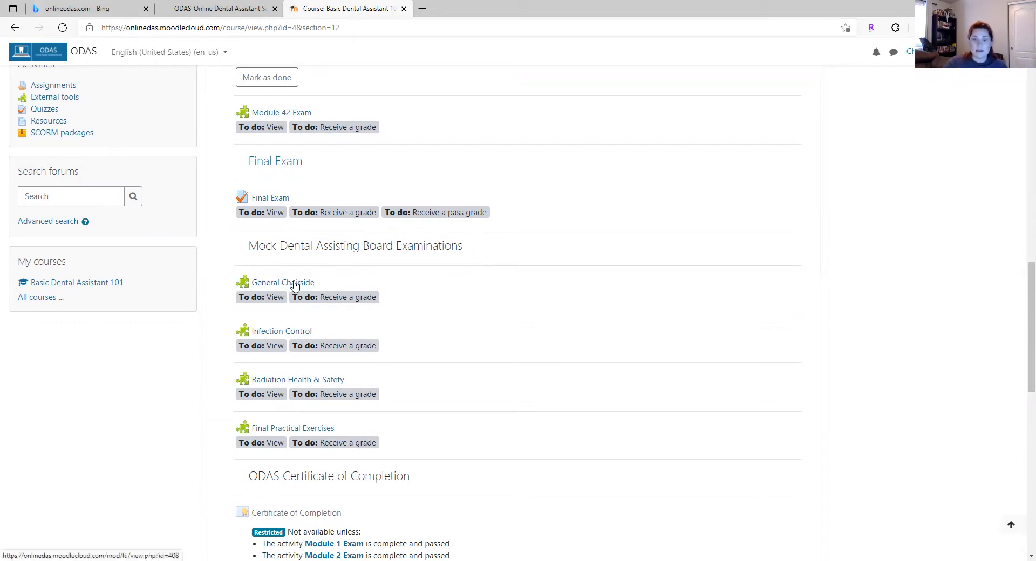
pyautogui.moveTo(331, 297)
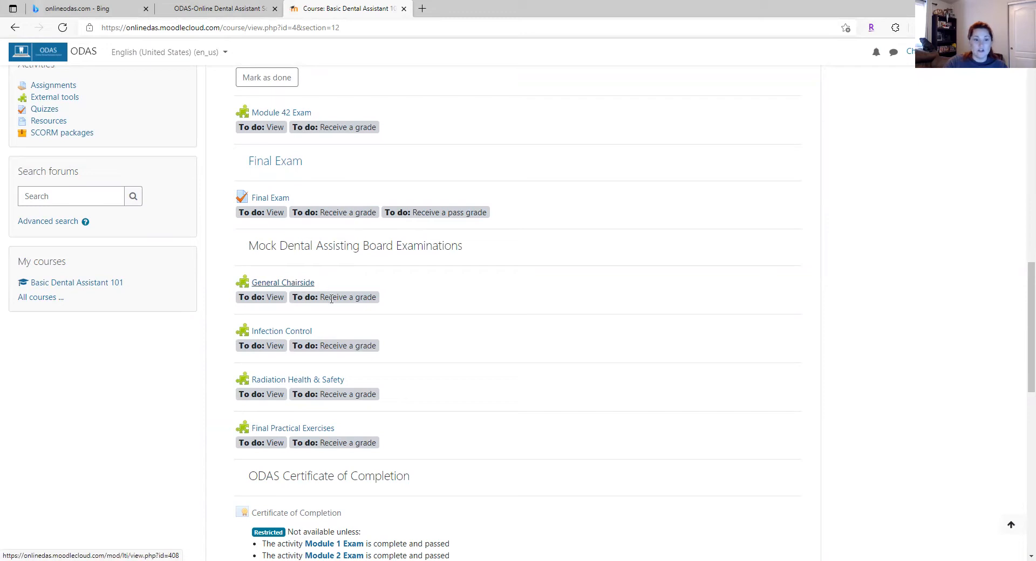
pyautogui.moveTo(298, 380)
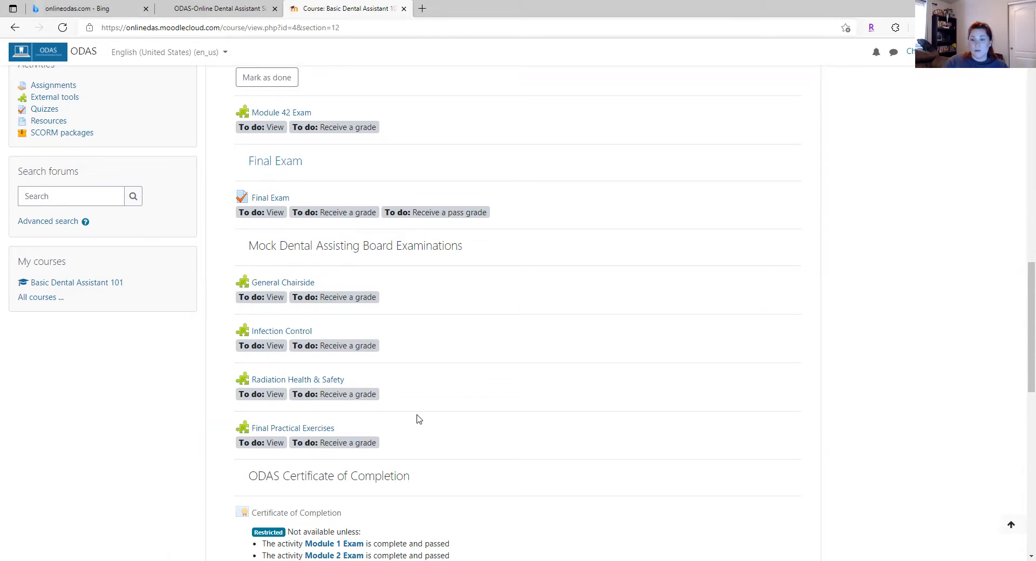
pyautogui.moveTo(422, 414)
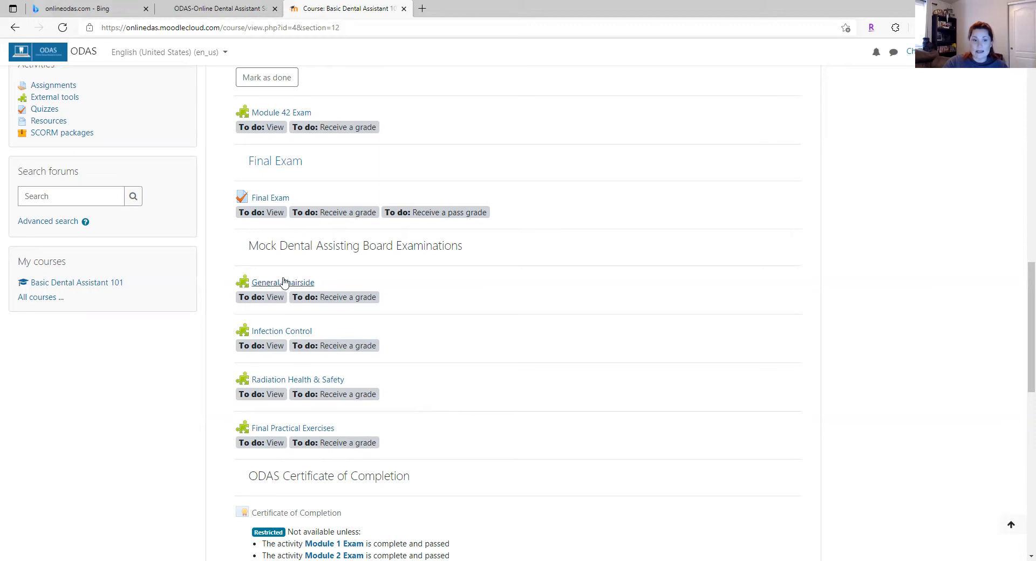
pyautogui.moveTo(522, 390)
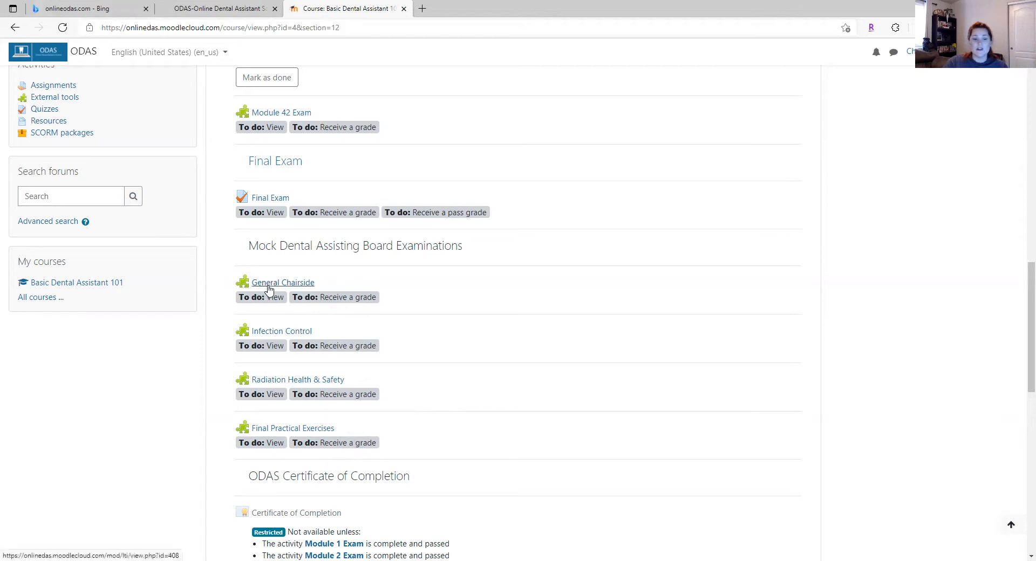
pyautogui.moveTo(296, 287)
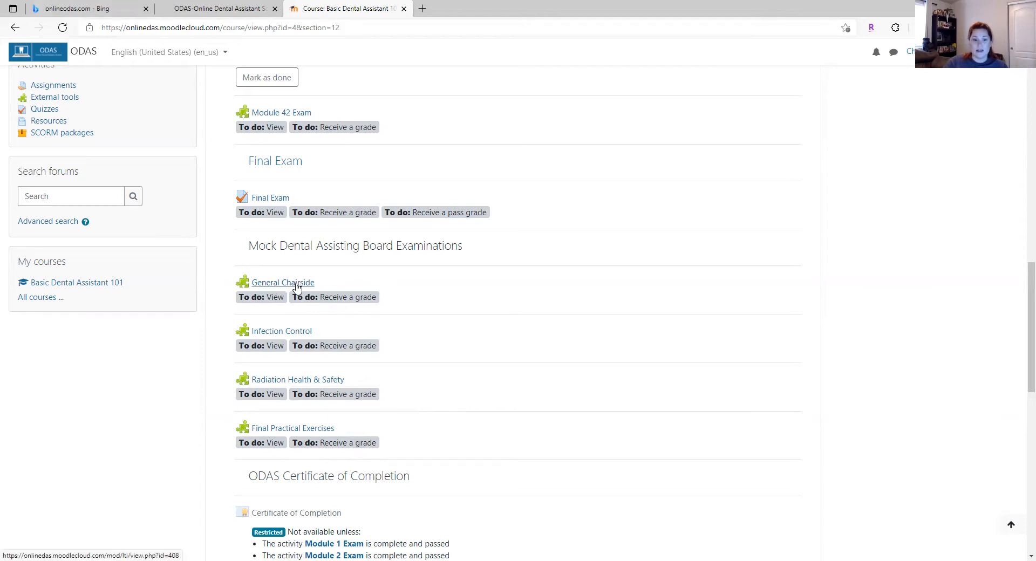
pyautogui.moveTo(490, 427)
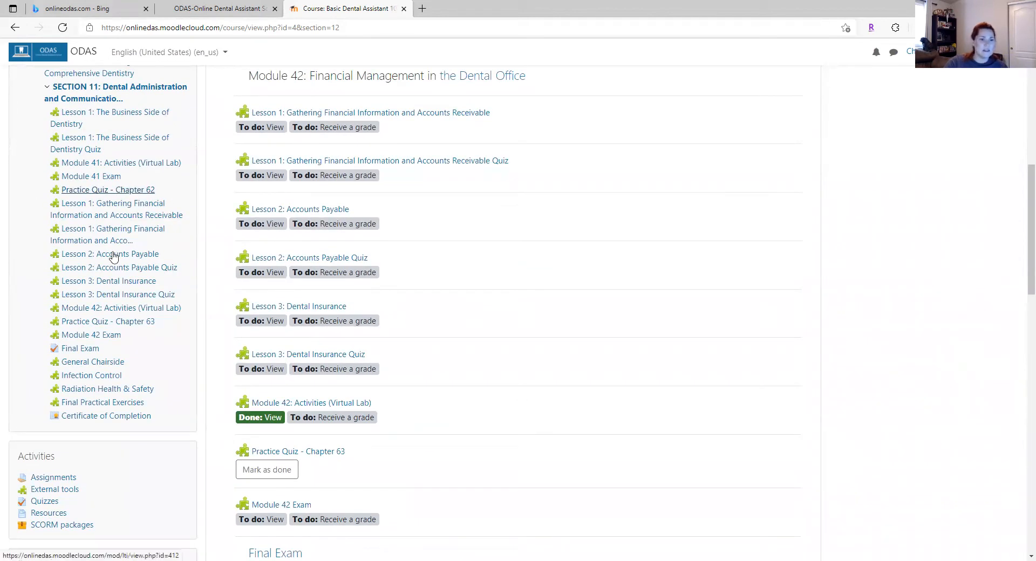
pyautogui.moveTo(546, 312)
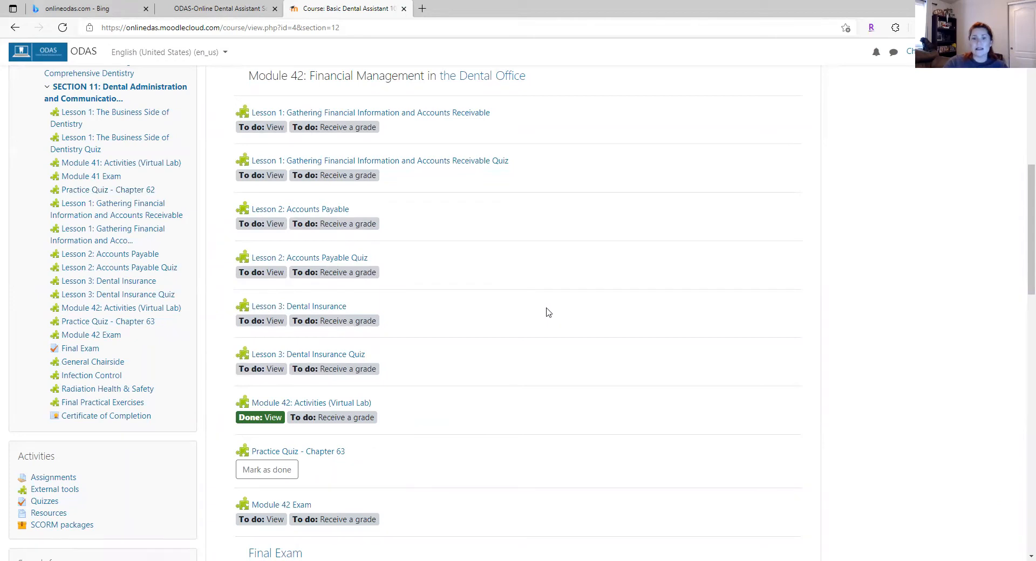
pyautogui.scroll(-3)
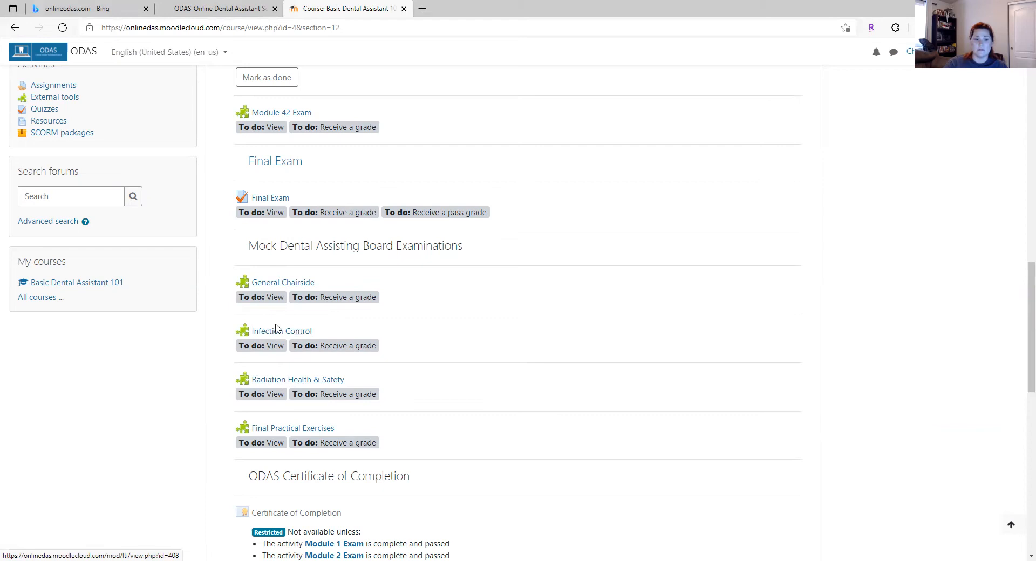
pyautogui.moveTo(512, 436)
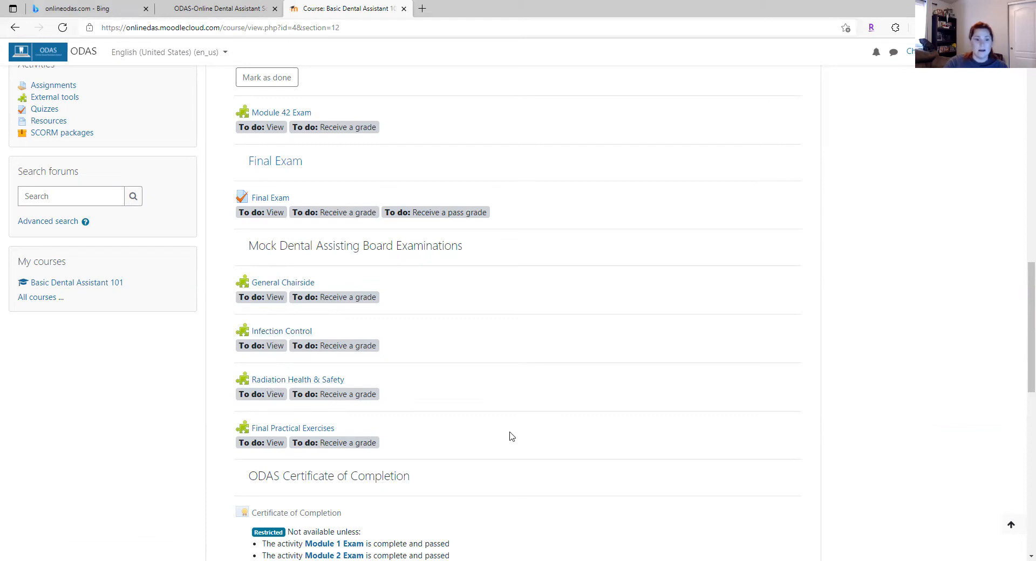
pyautogui.click(282, 282)
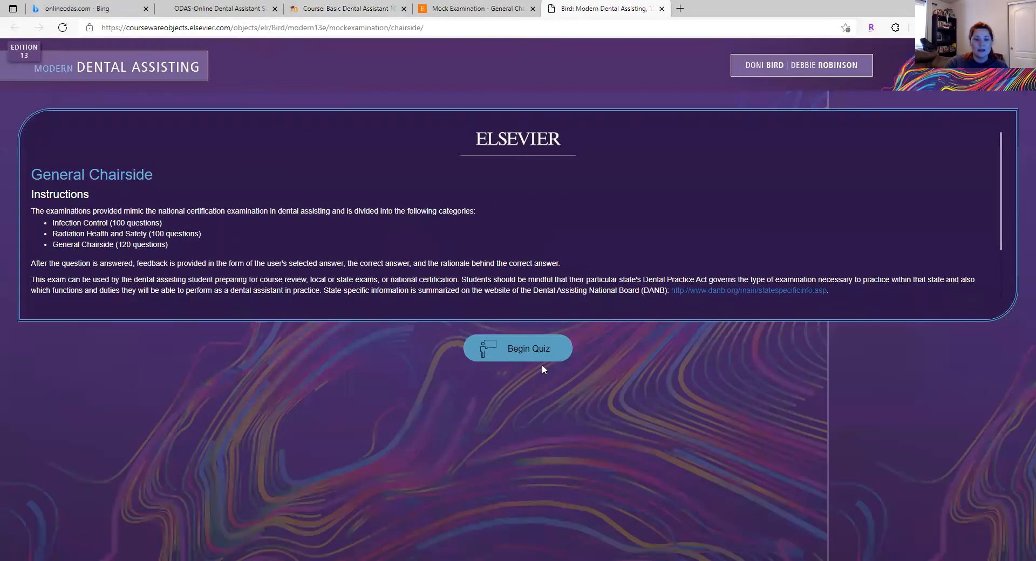
# Step: Begin the General Chairside quiz so question 1 of 120 on placing sealants appears
pyautogui.click(517, 348)
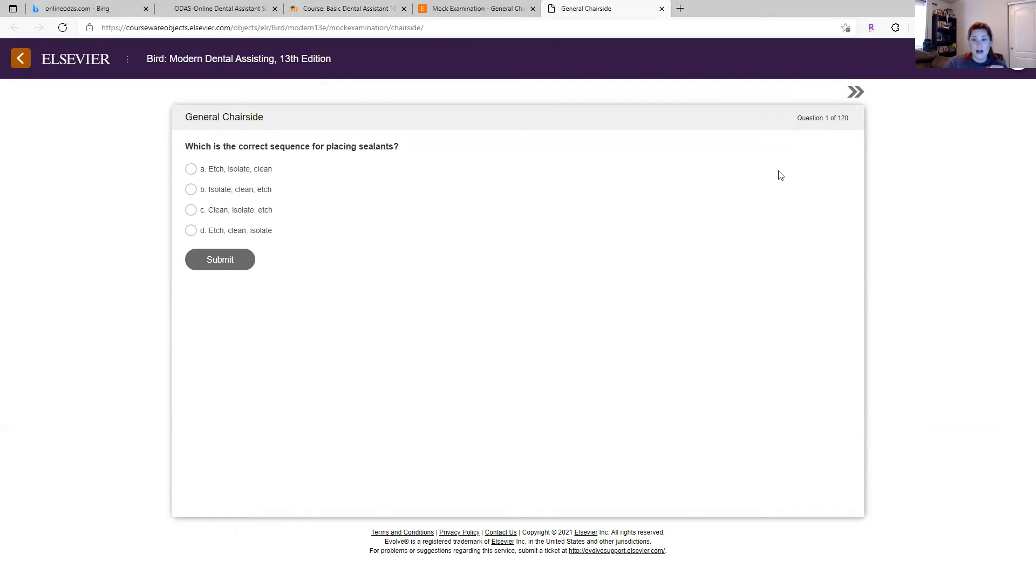
pyautogui.doubleClick(810, 117)
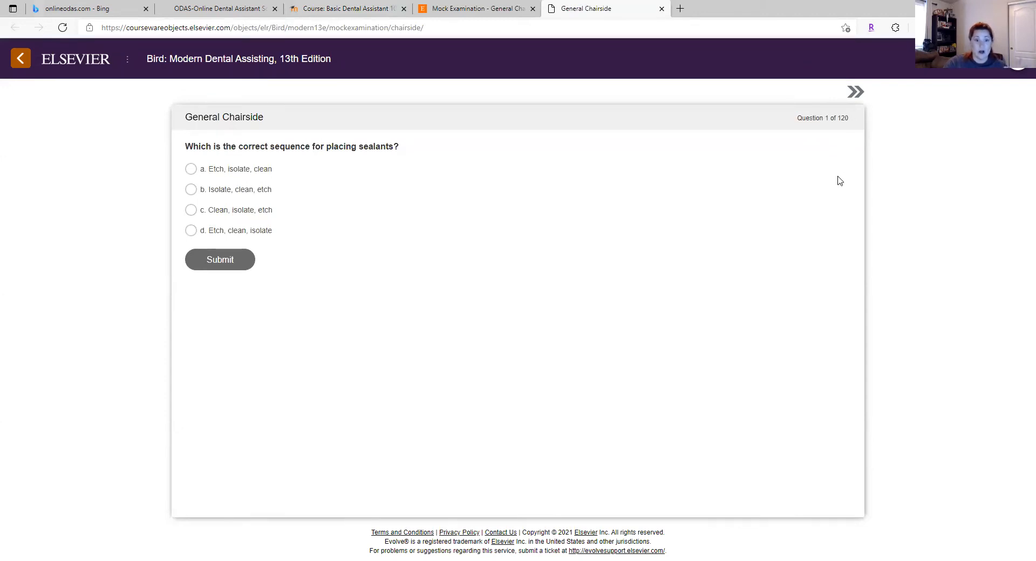
pyautogui.moveTo(498, 78)
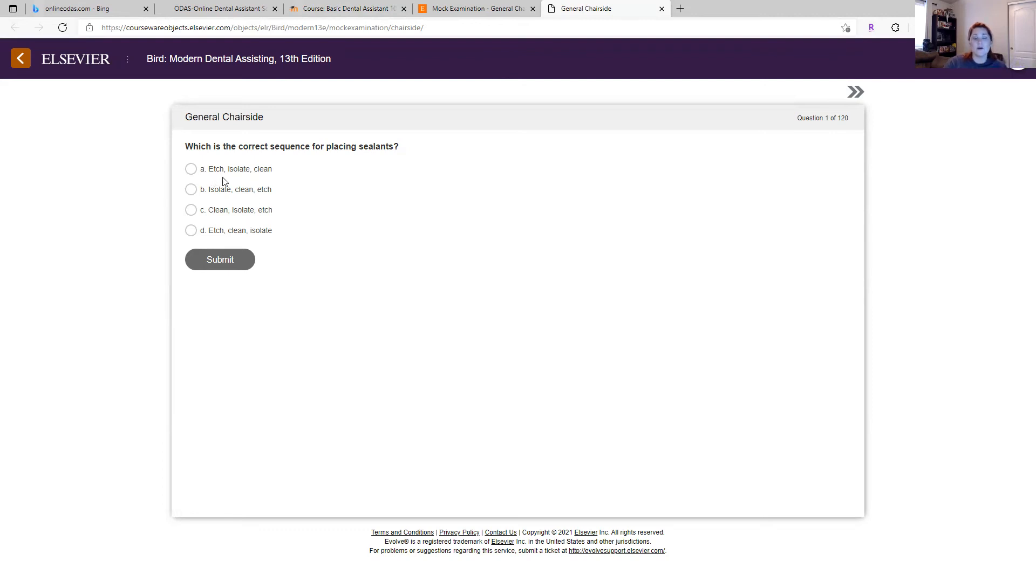
pyautogui.moveTo(520, 210)
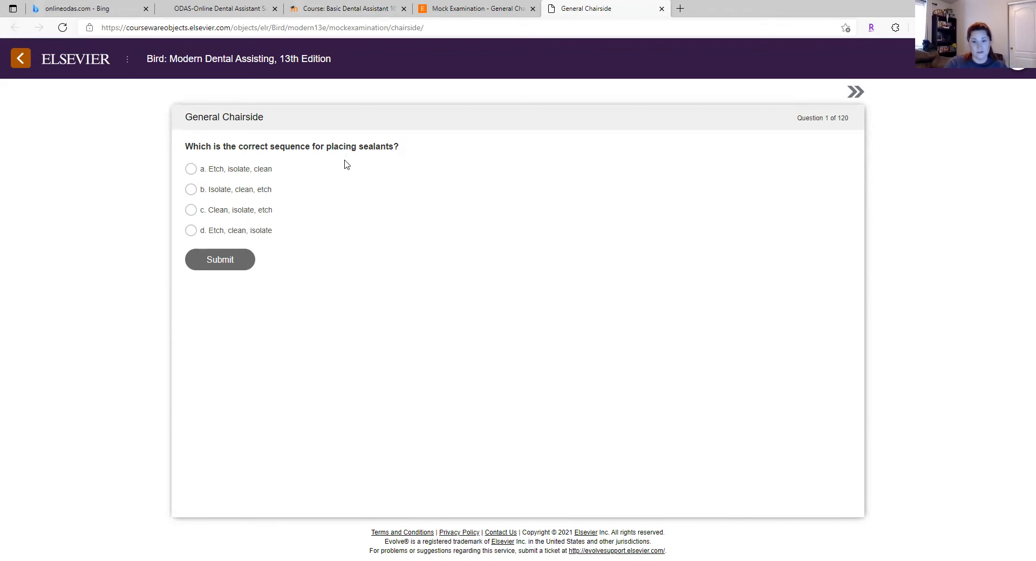
pyautogui.moveTo(277, 210)
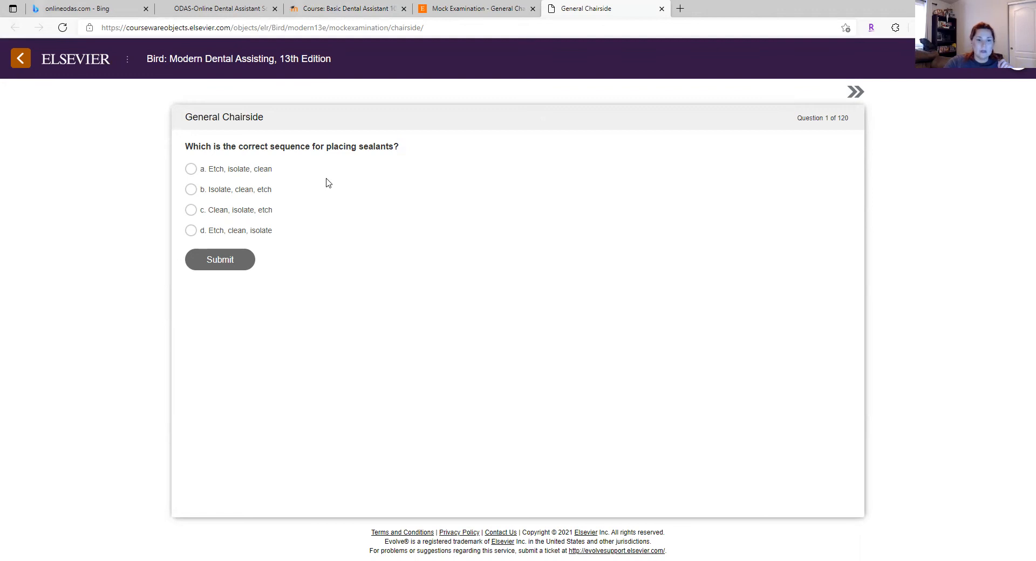
pyautogui.moveTo(302, 211)
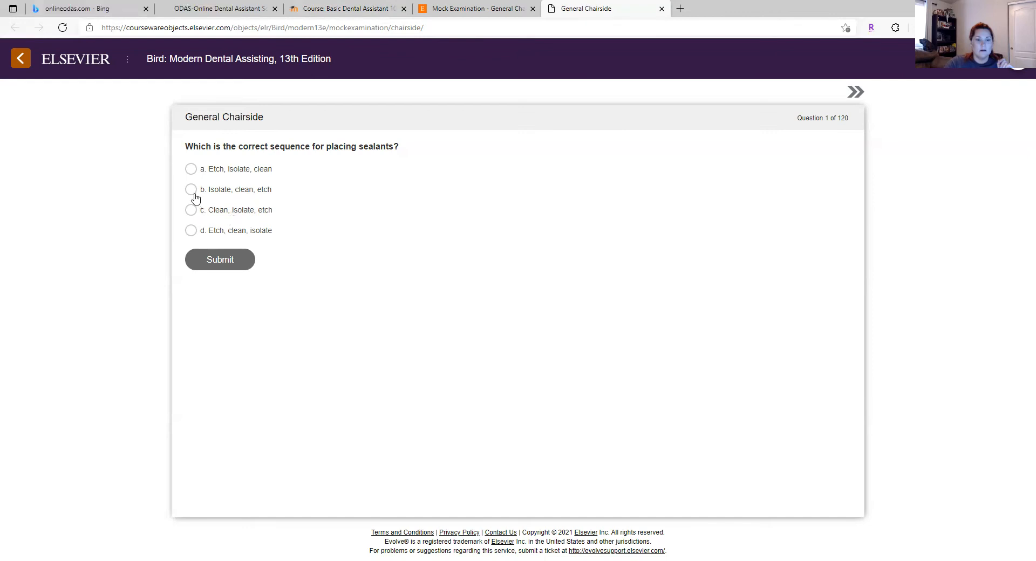
# Step: Answer question 1 with 'Isolate, clean, etch', submit it, and dismiss the Correct feedback
pyautogui.click(192, 190)
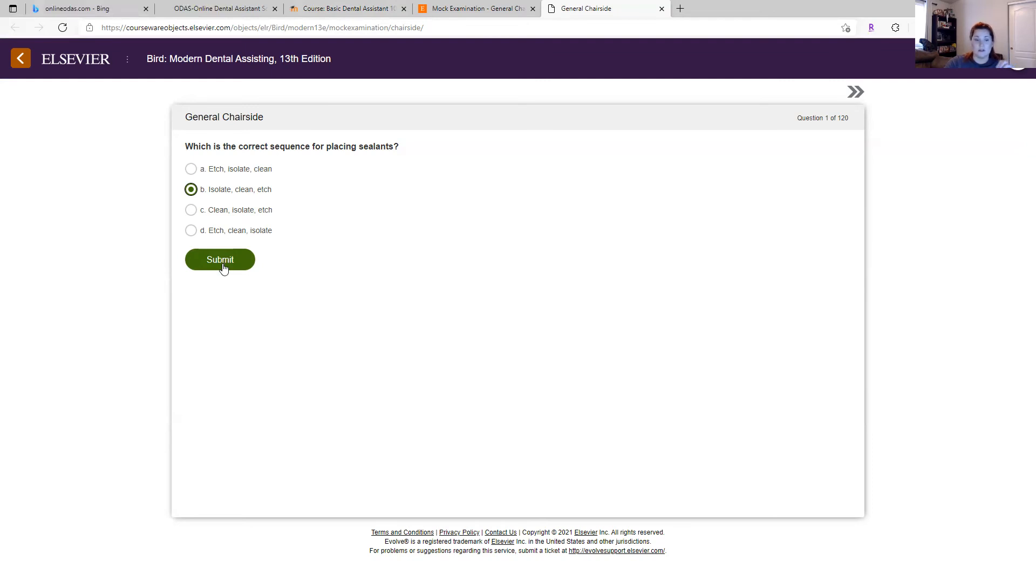
pyautogui.click(220, 259)
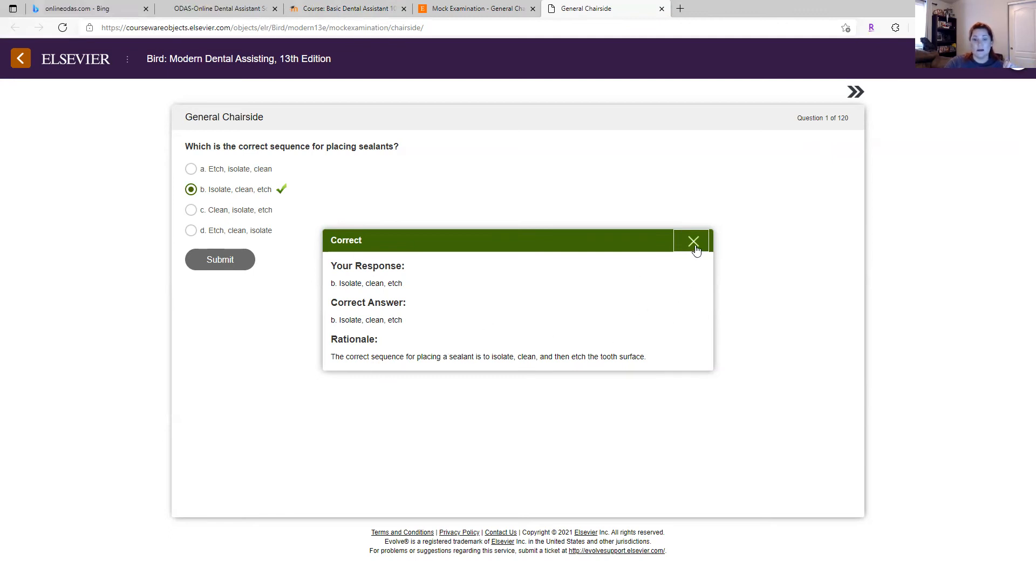
pyautogui.click(692, 241)
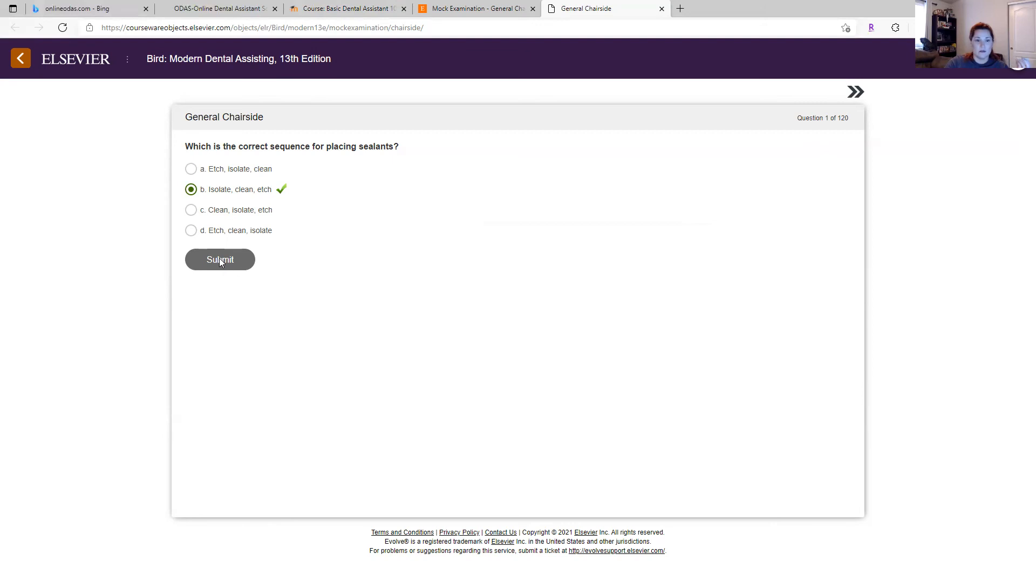
pyautogui.moveTo(803, 184)
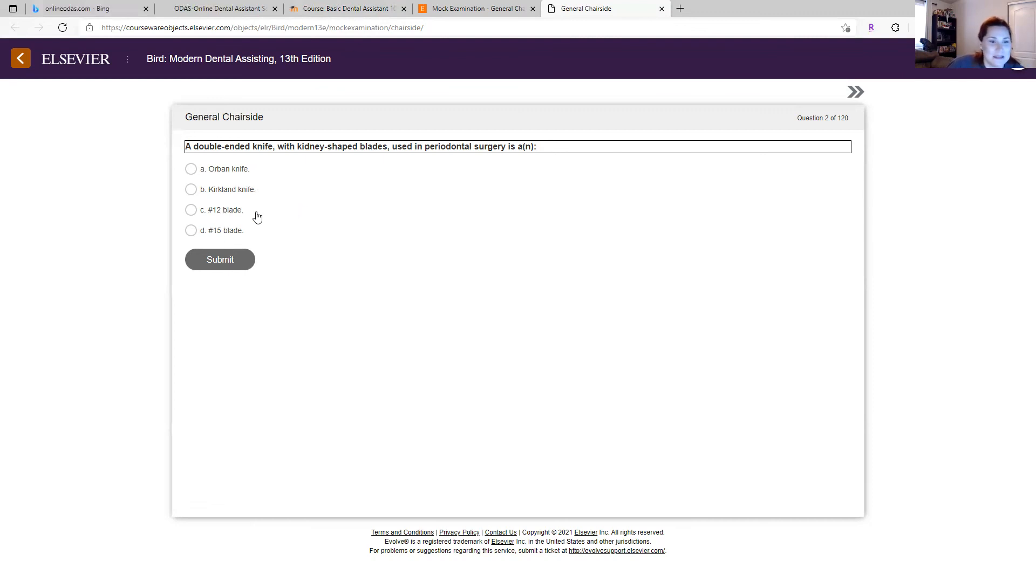
pyautogui.moveTo(251, 195)
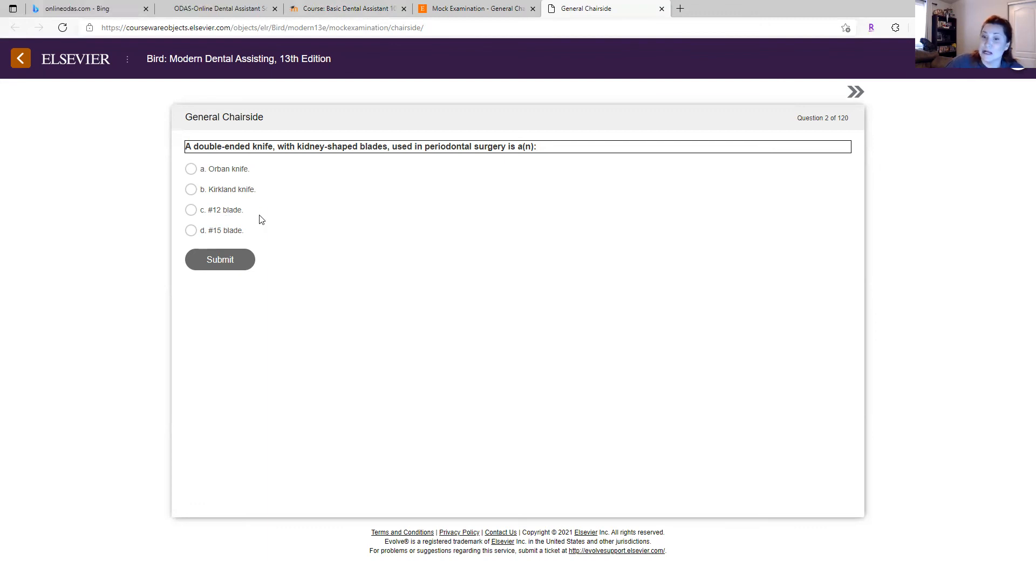
pyautogui.moveTo(255, 233)
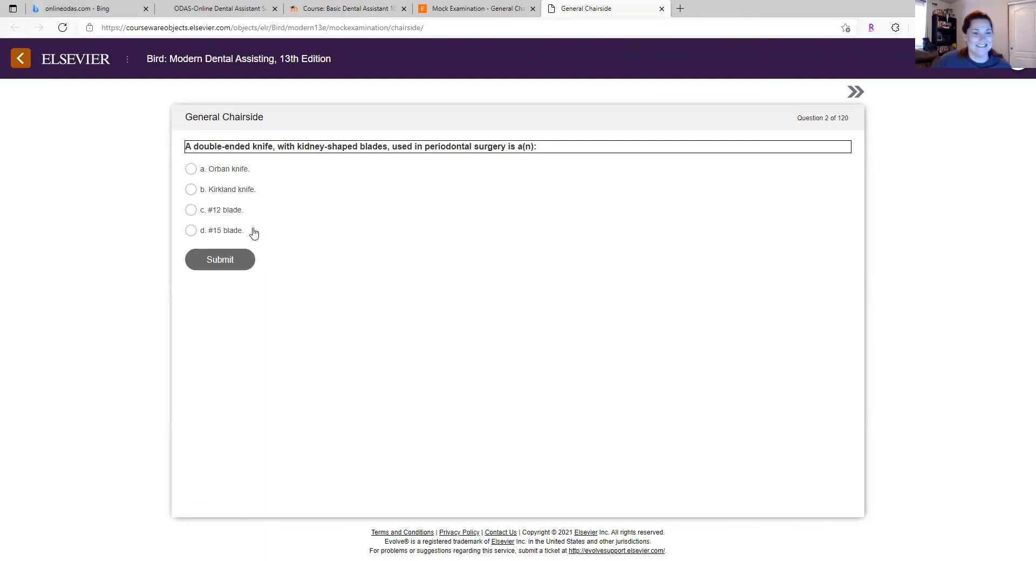
pyautogui.moveTo(292, 215)
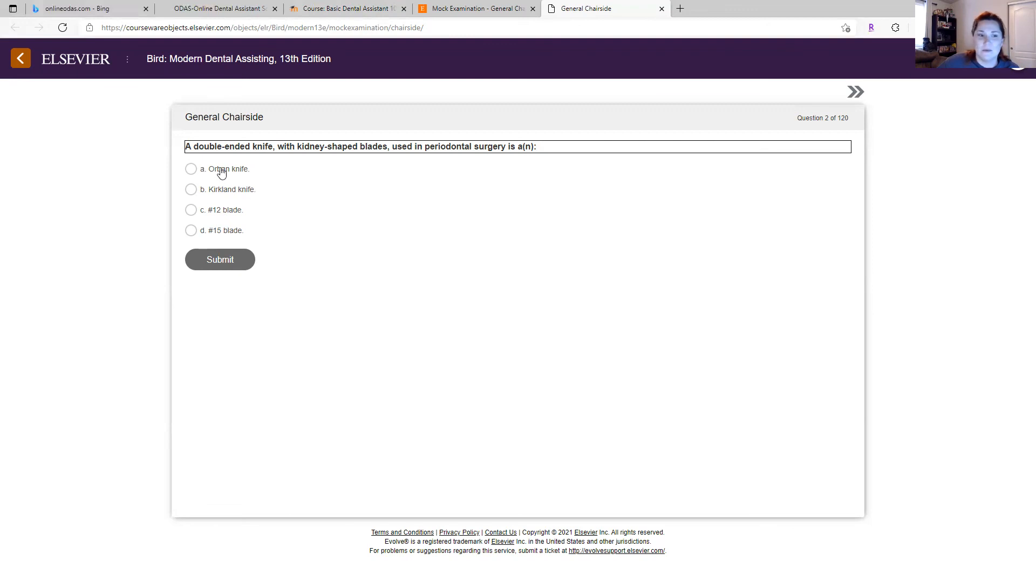
# Step: Answer question 2 with 'Orban knife', see it marked incorrect, then return to the Moodle course tab
pyautogui.click(191, 169)
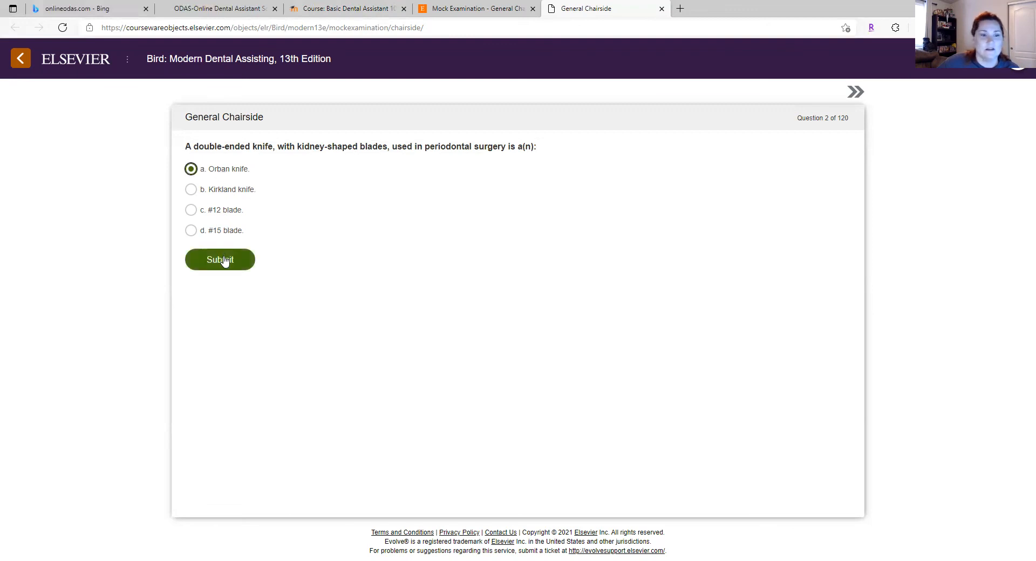
pyautogui.click(219, 259)
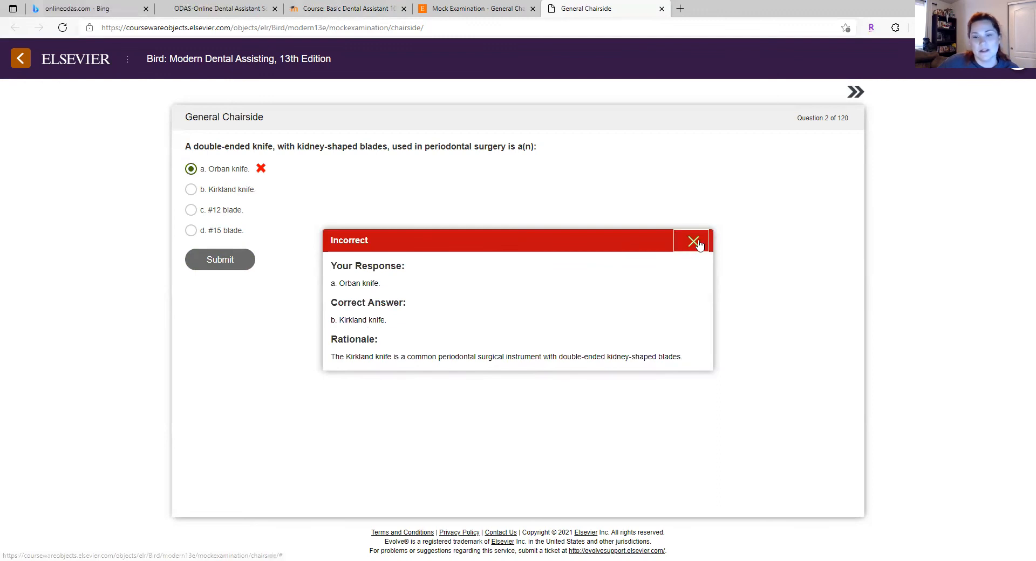
pyautogui.click(691, 240)
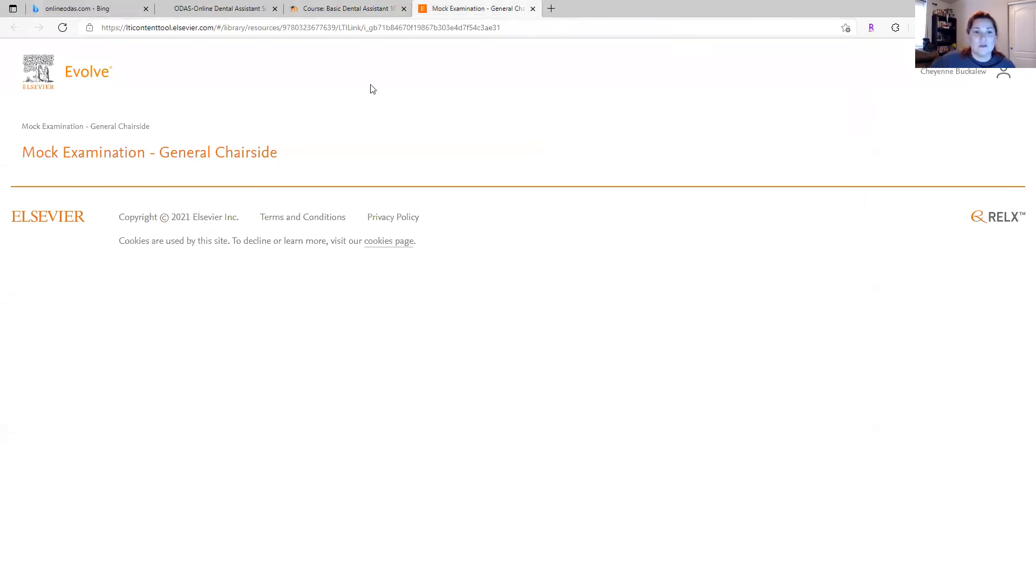
pyautogui.click(343, 8)
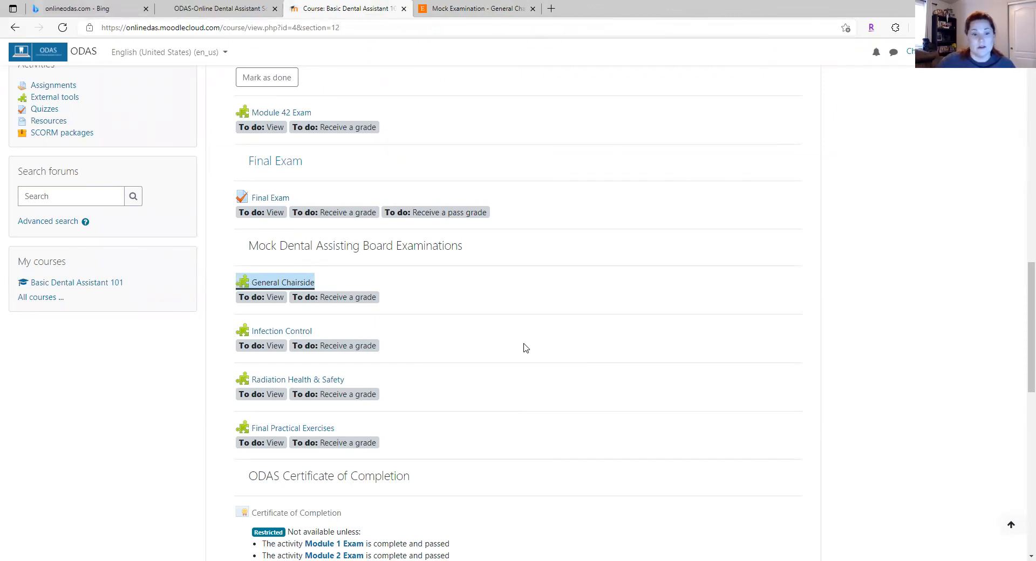
pyautogui.moveTo(475, 422)
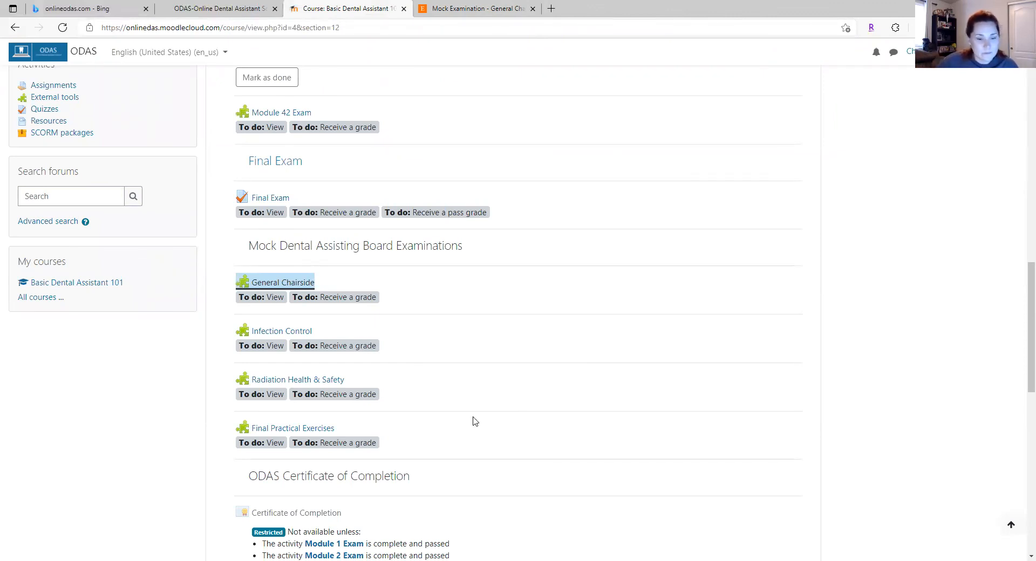